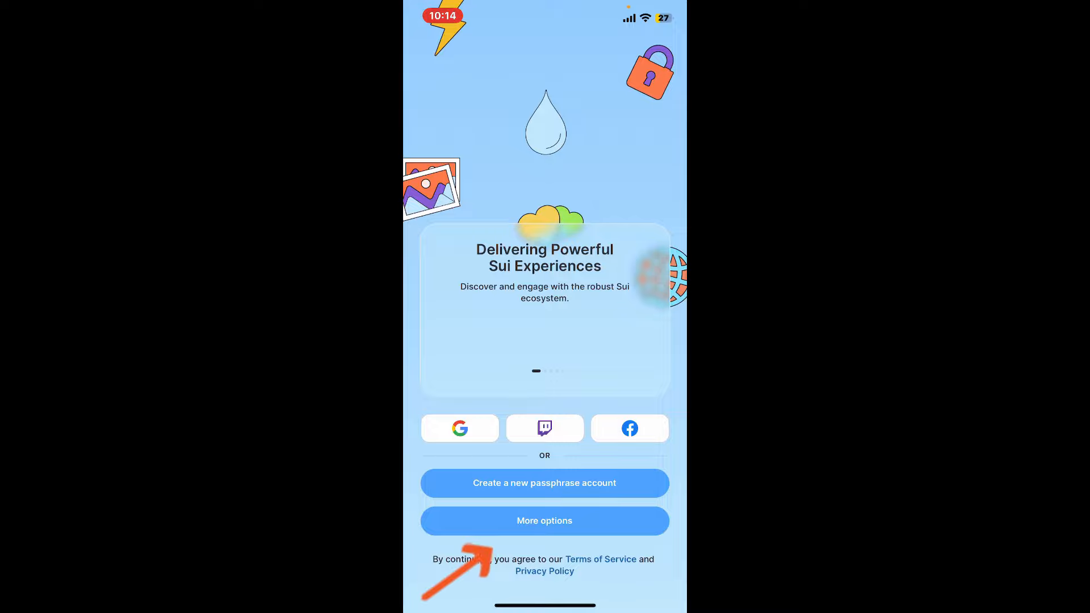
# Open More options on the welcome screen to see import choices.
pyautogui.click(544, 521)
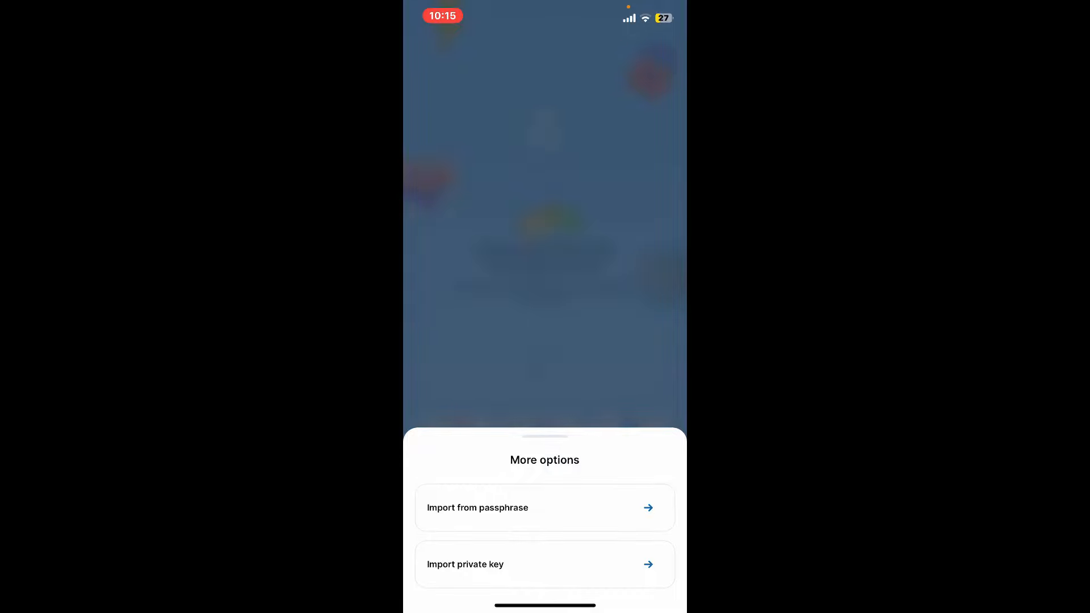
# Choose 'Import from passphrase' to reach the 12-word recovery phrase page.
pyautogui.click(544, 507)
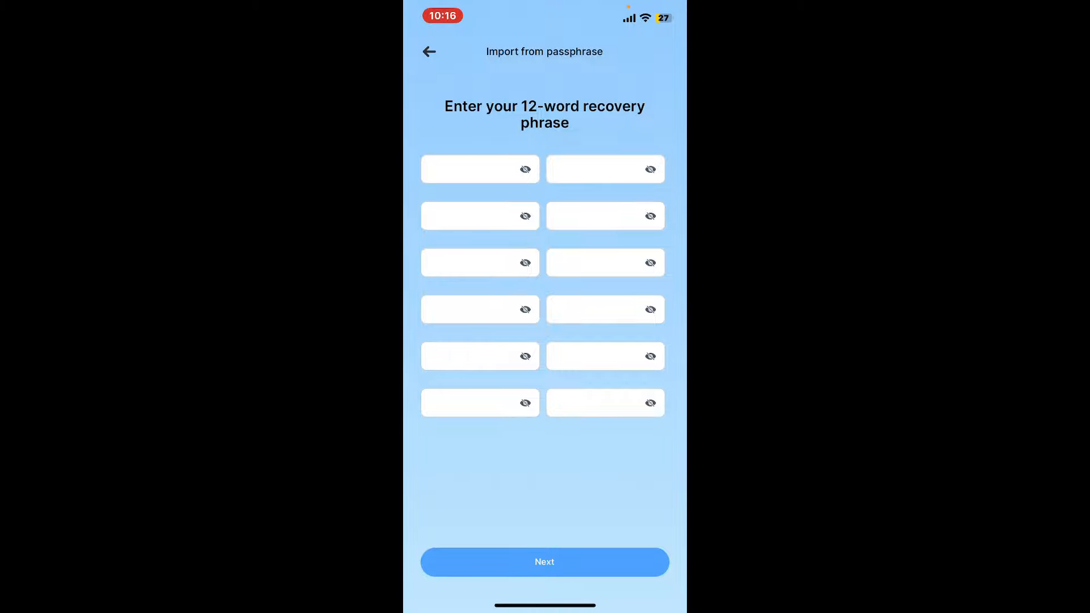
# Require biometrics/PIN for unlocking the wallet and confirming transactions.
pyautogui.click(544, 561)
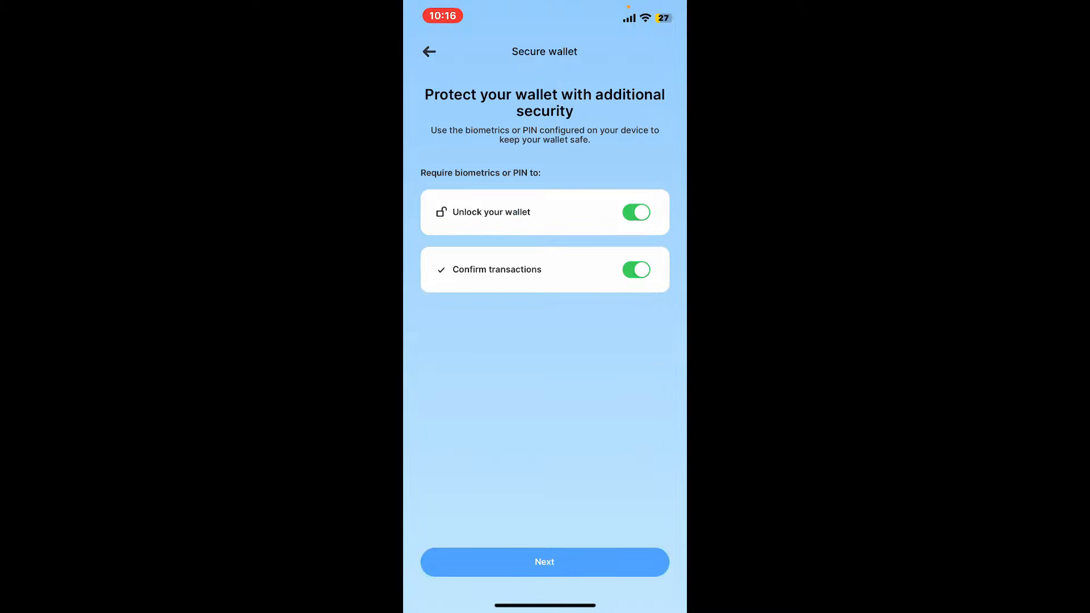
pyautogui.click(635, 211)
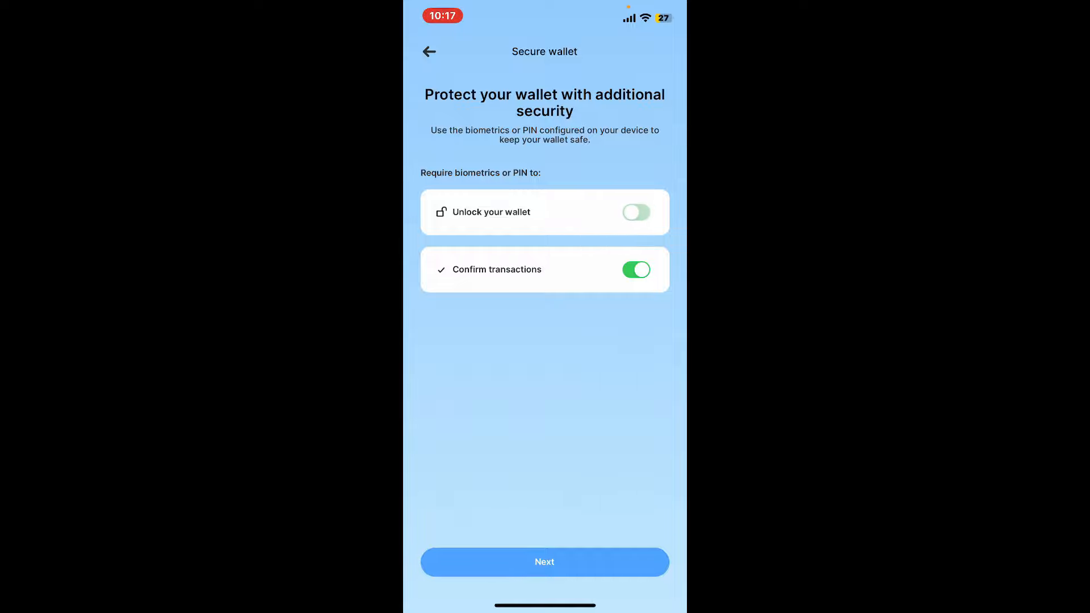
pyautogui.click(635, 211)
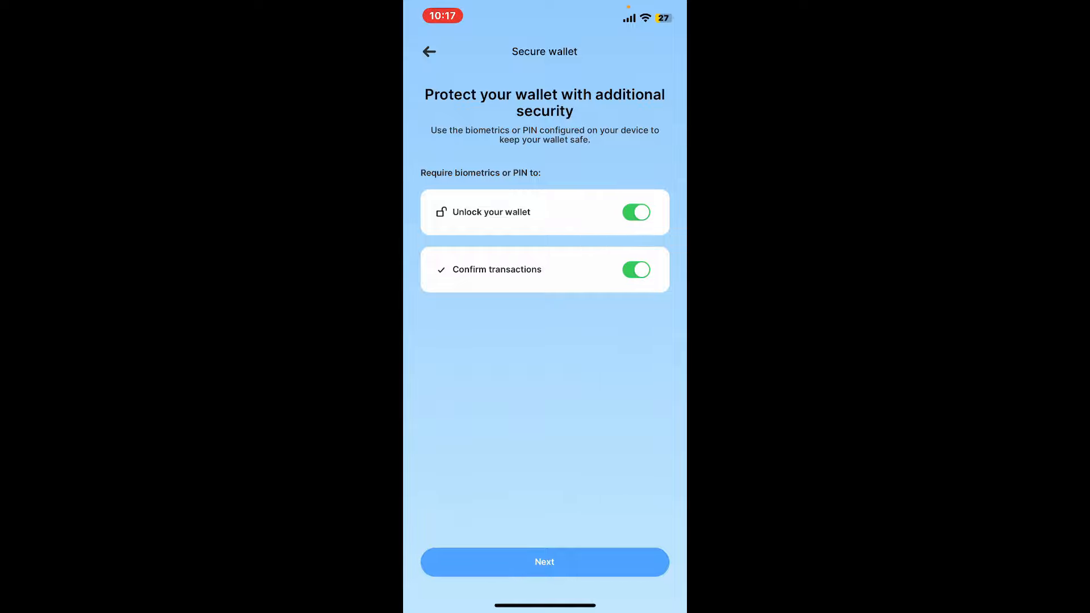
pyautogui.click(544, 561)
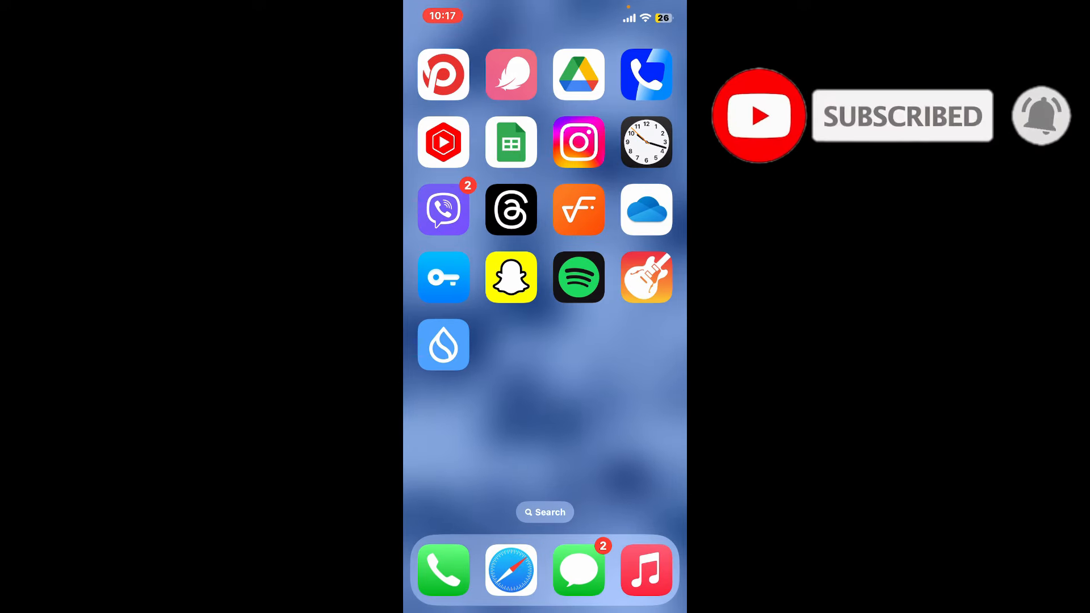
# Swipe to another page of apps on the iOS Home Screen.
pyautogui.hscroll(-3)
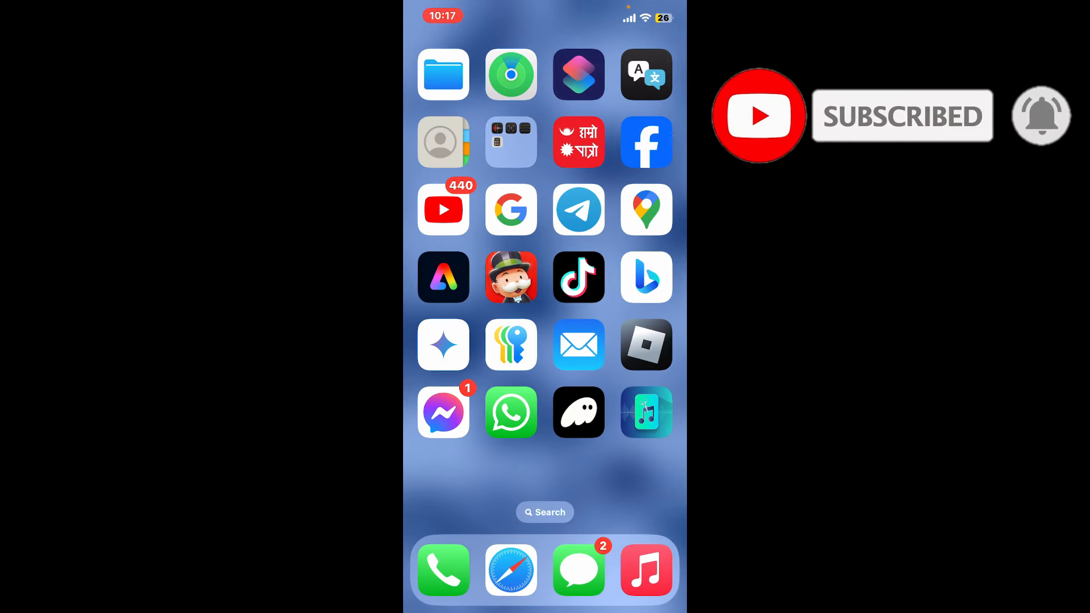